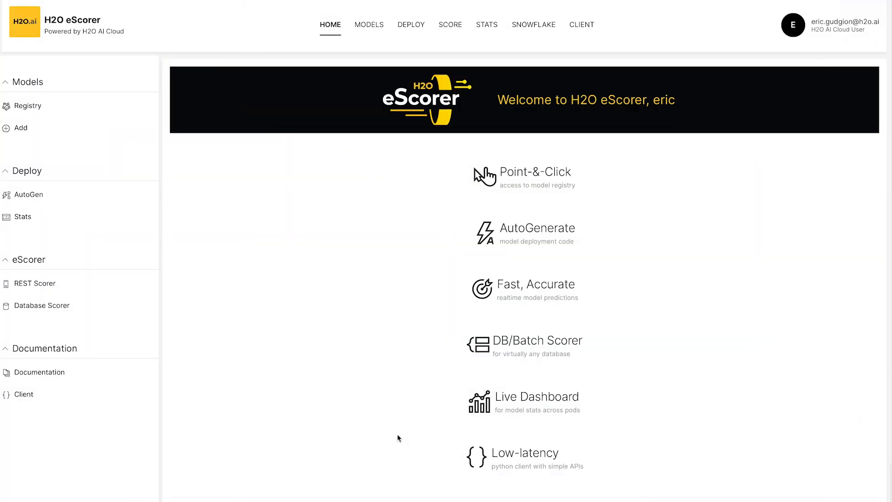
mouse_move(404, 433)
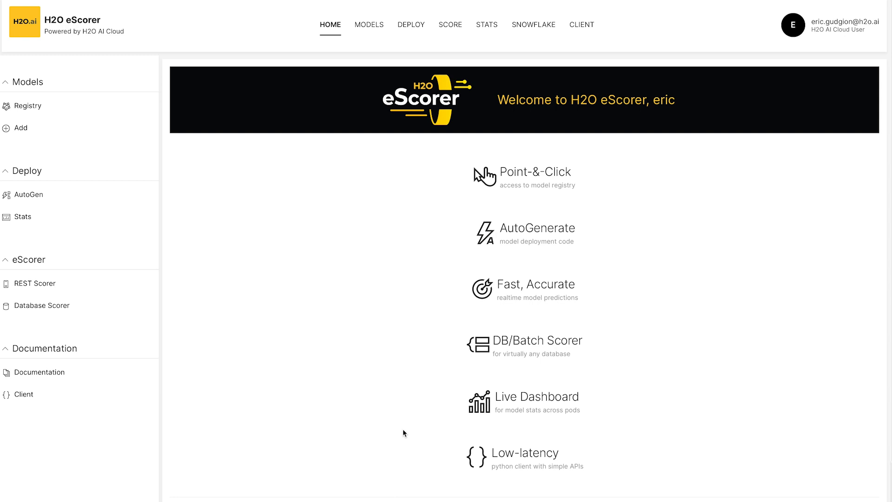
mouse_move(530, 30)
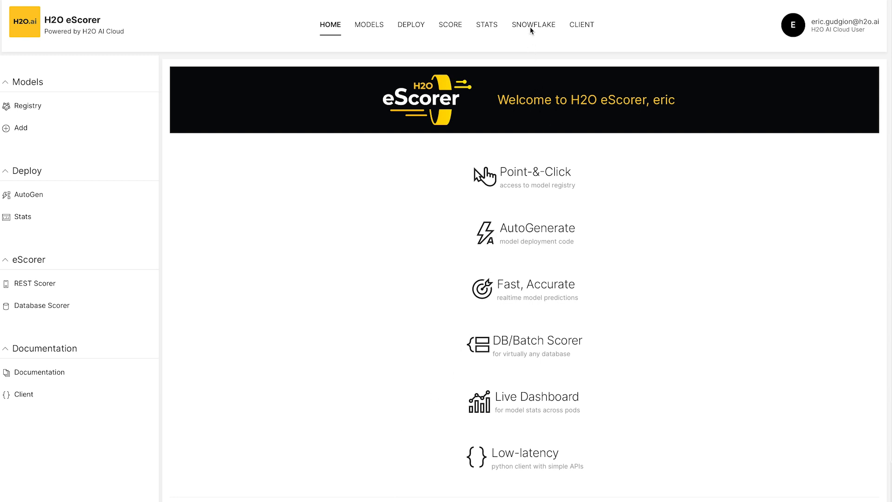
Step: Open the Snowflake dashboard listing the five healthy services with their compute pools and endpoints
click(533, 25)
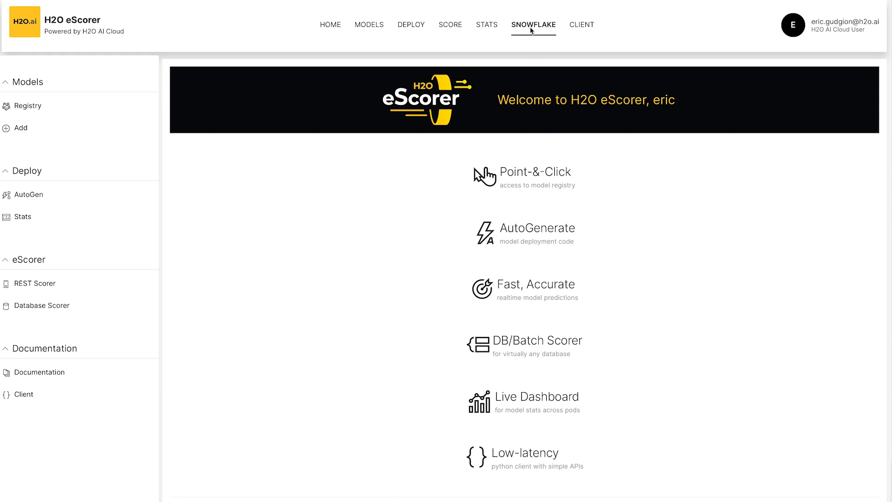
click(533, 24)
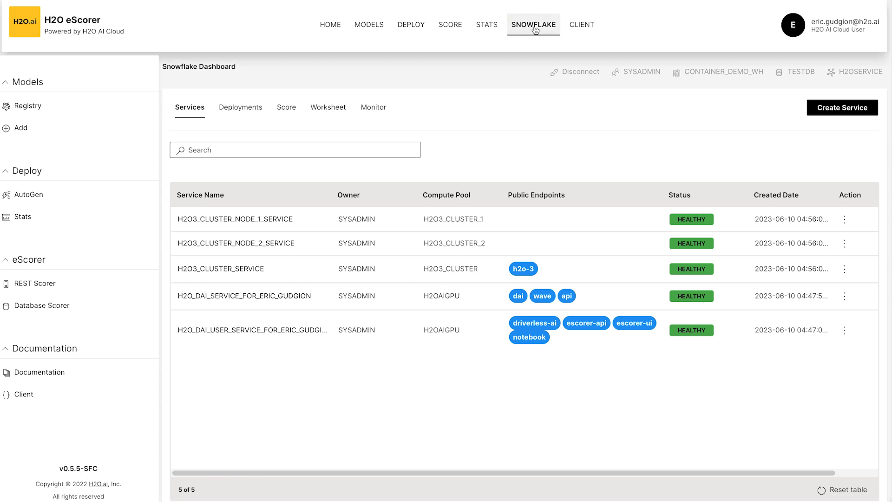
mouse_move(573, 53)
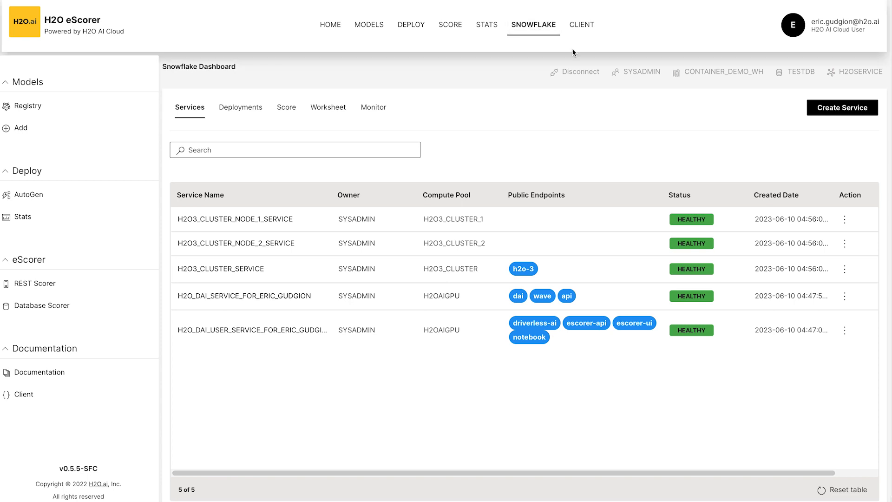
mouse_move(836, 133)
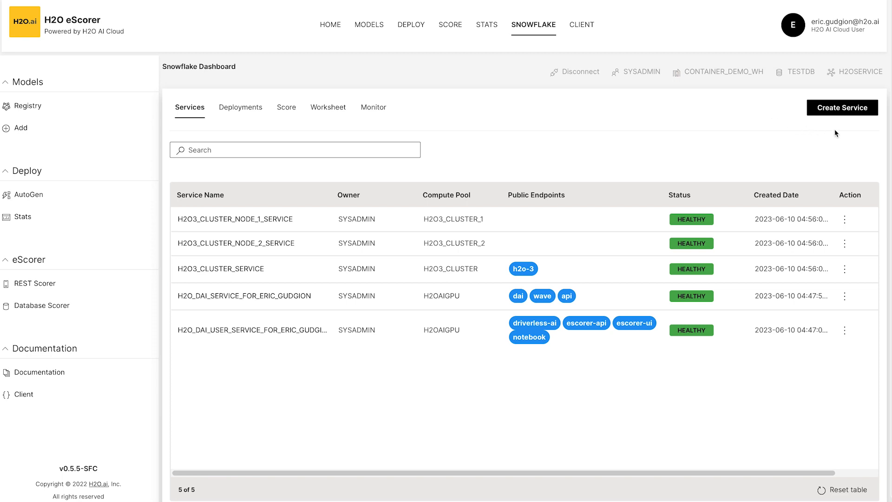
mouse_move(842, 108)
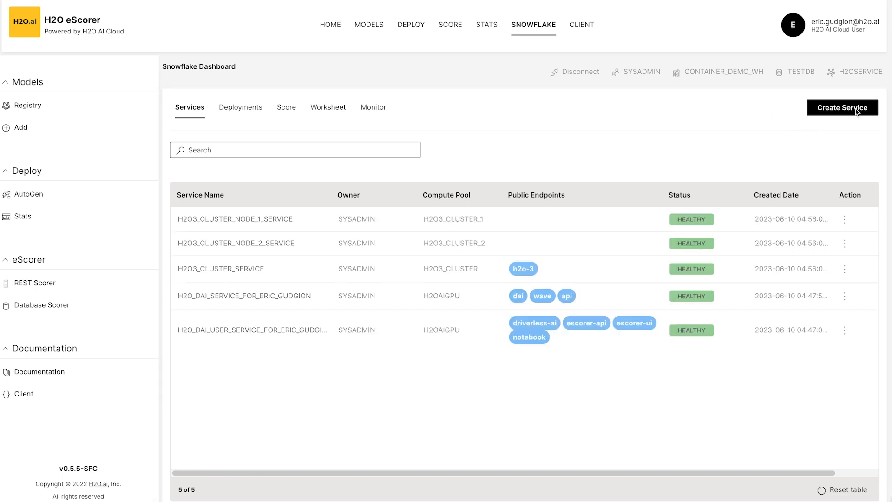
Step: Create a DriverlessAI service from the H2O DriverlessAI Service template on the H2Oai2 compute pool
click(842, 107)
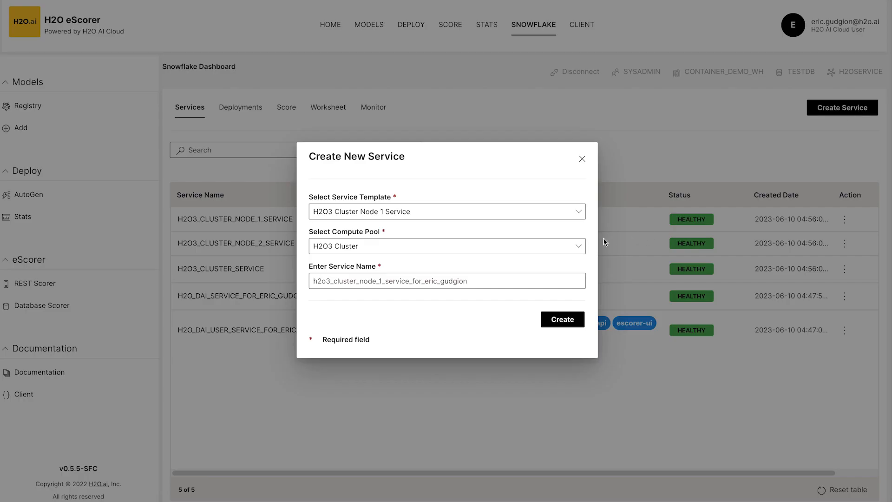
click(447, 211)
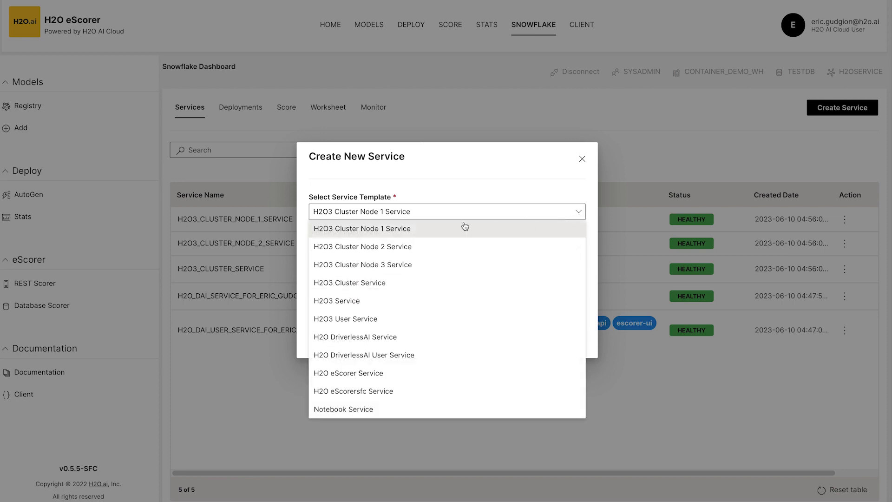
mouse_move(419, 319)
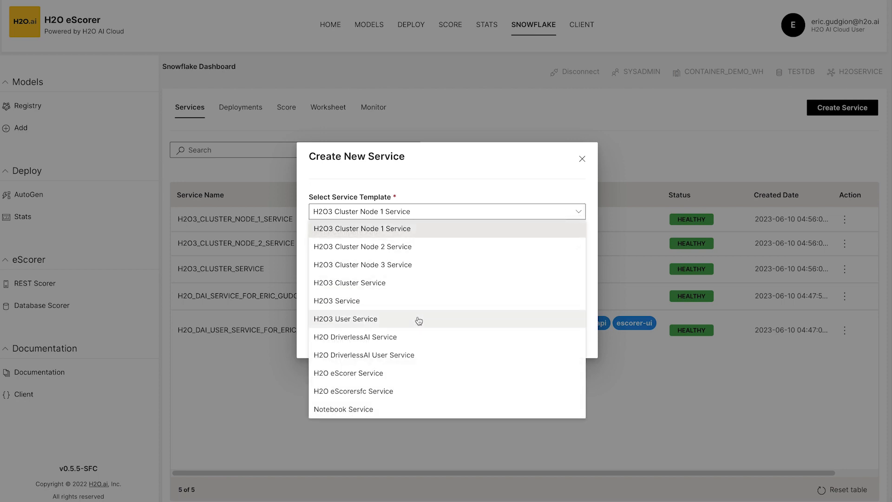
mouse_move(388, 337)
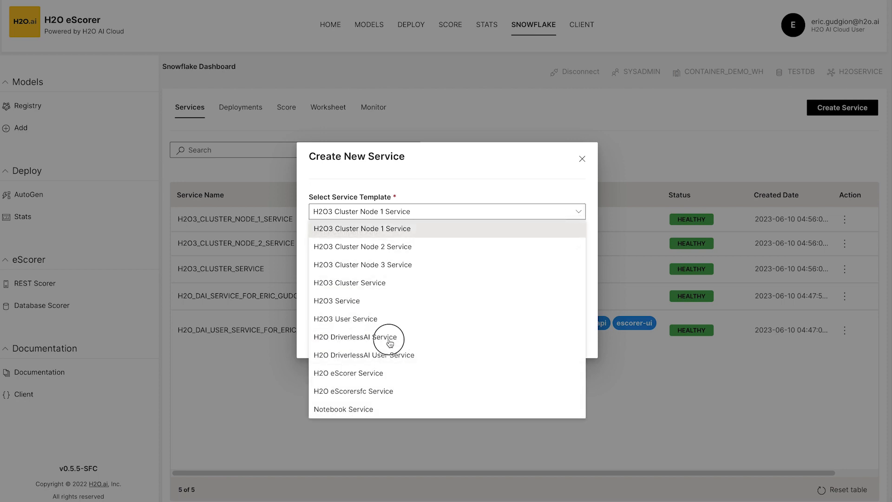
click(356, 337)
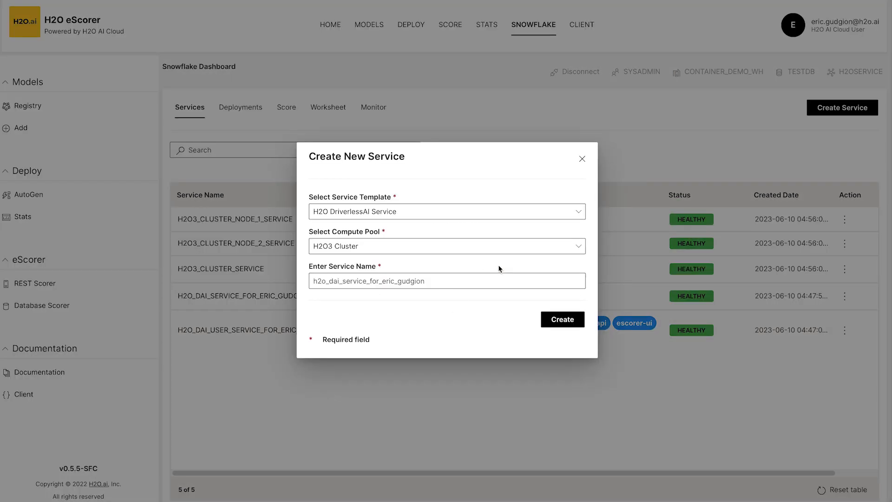
click(447, 245)
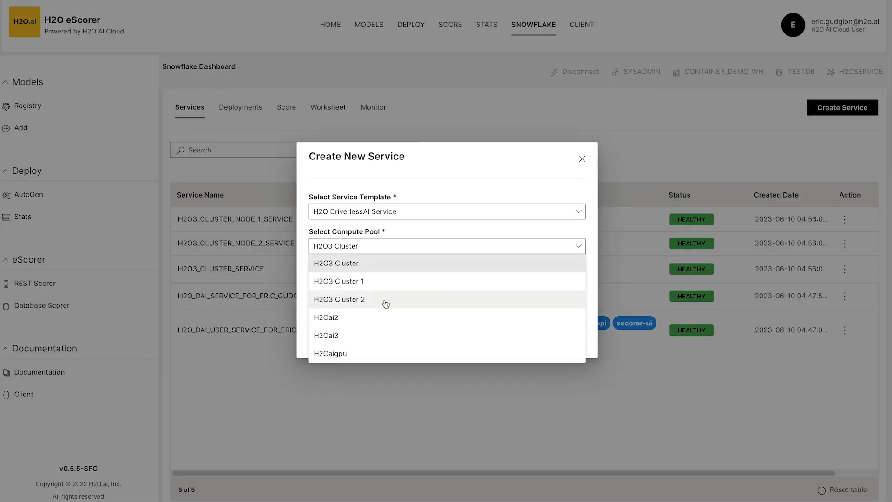
click(326, 317)
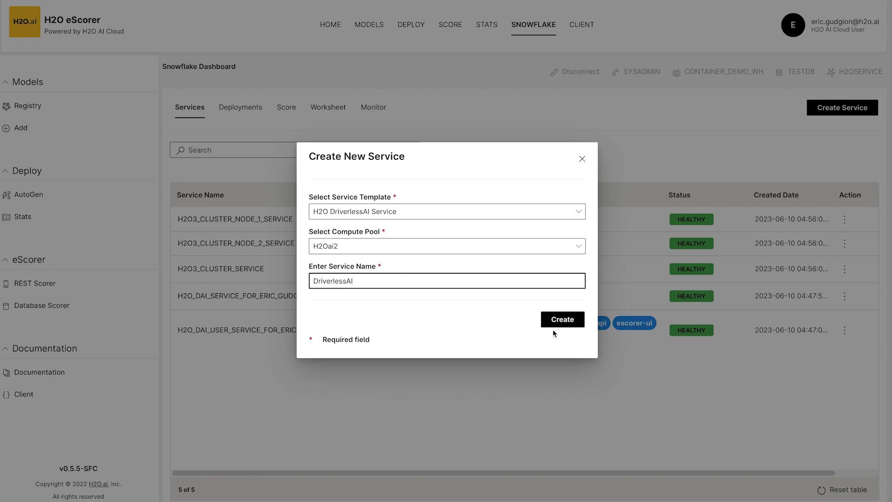
click(561, 319)
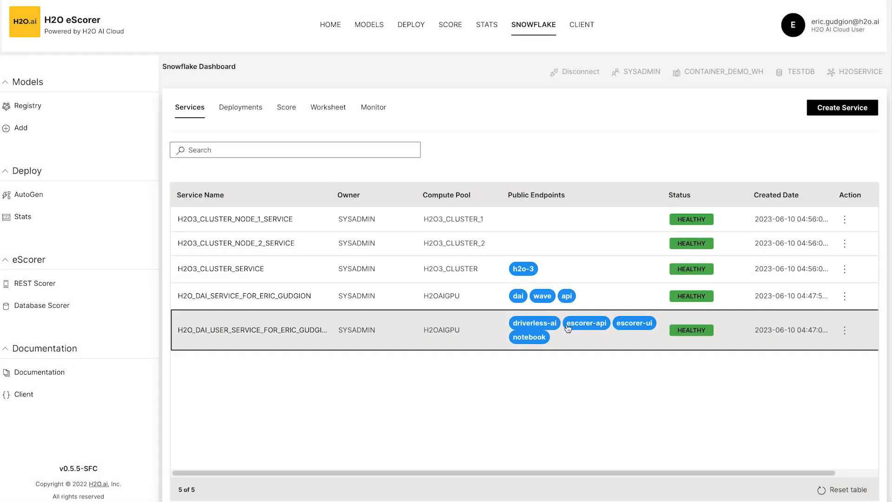
click(843, 107)
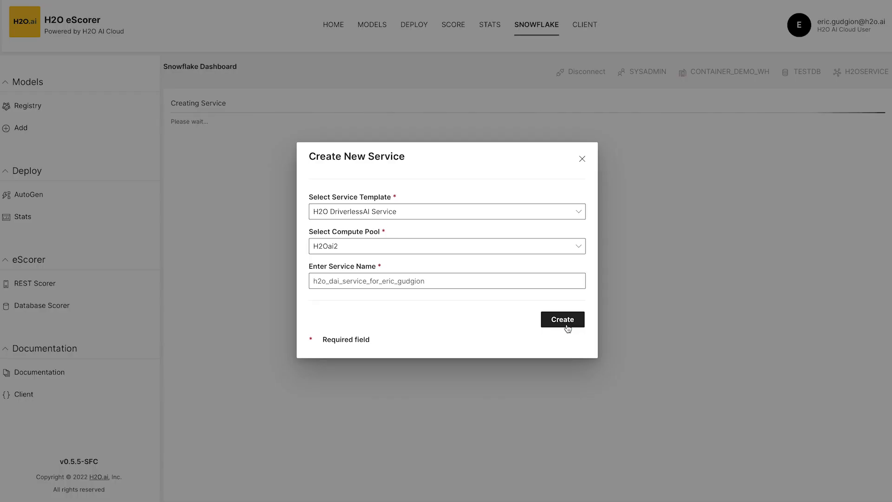
click(562, 319)
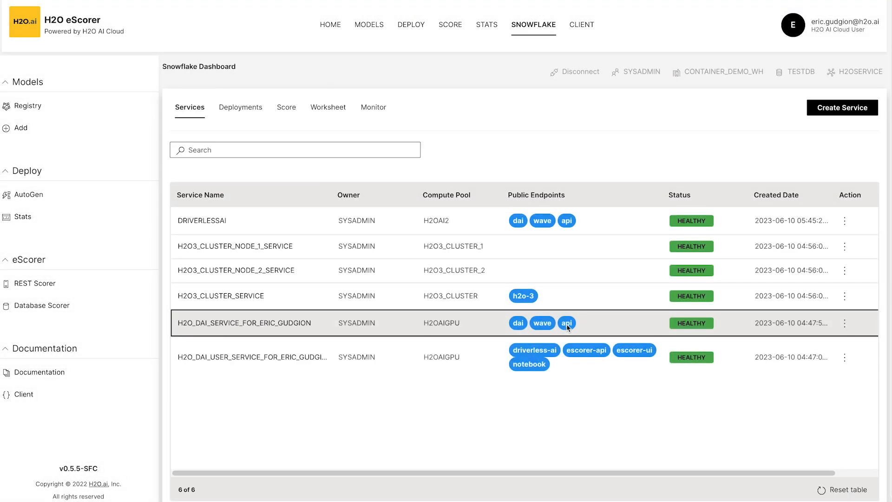
Step: Dismiss the new service form and view the DRIVERLESSAI service's pending dai and escorer containers
click(842, 107)
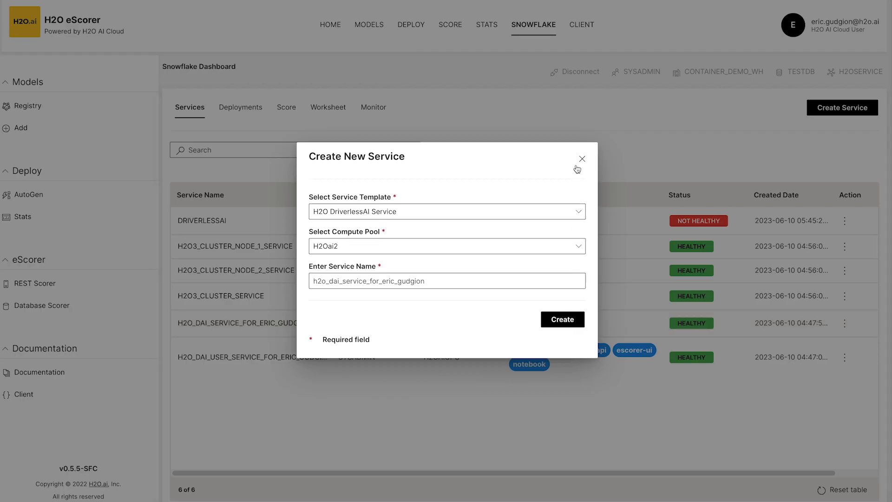
click(581, 159)
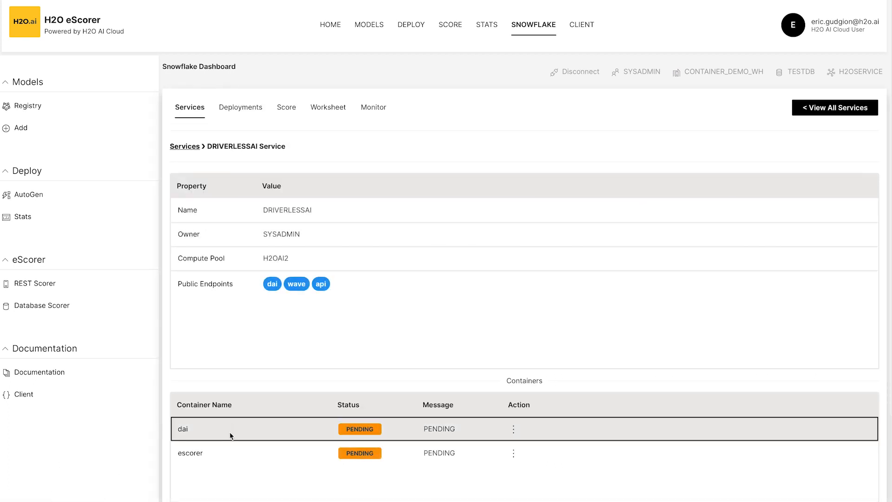
mouse_move(207, 167)
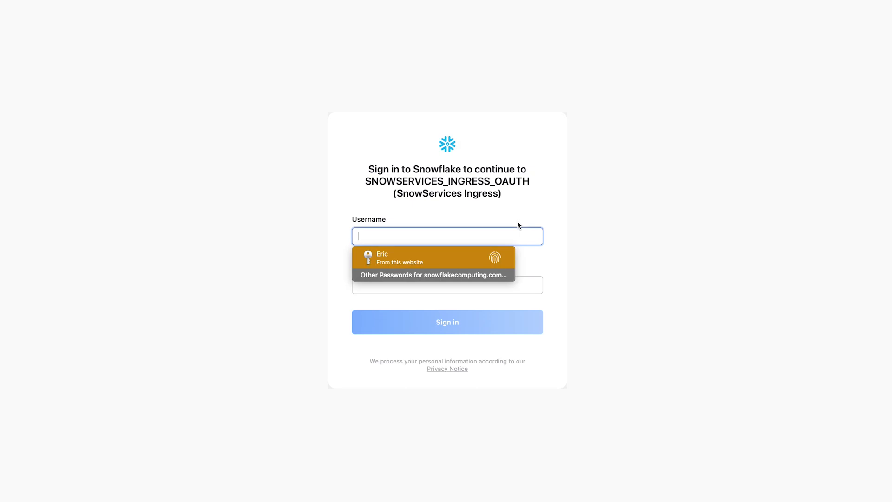
Step: Sign in to Snowflake with the saved credentials and accept the Driverless AI license agreement
click(434, 258)
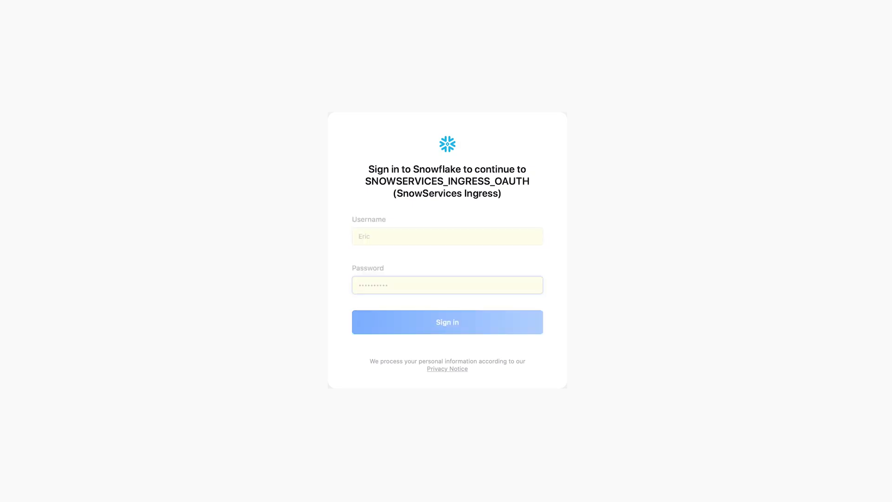
click(447, 321)
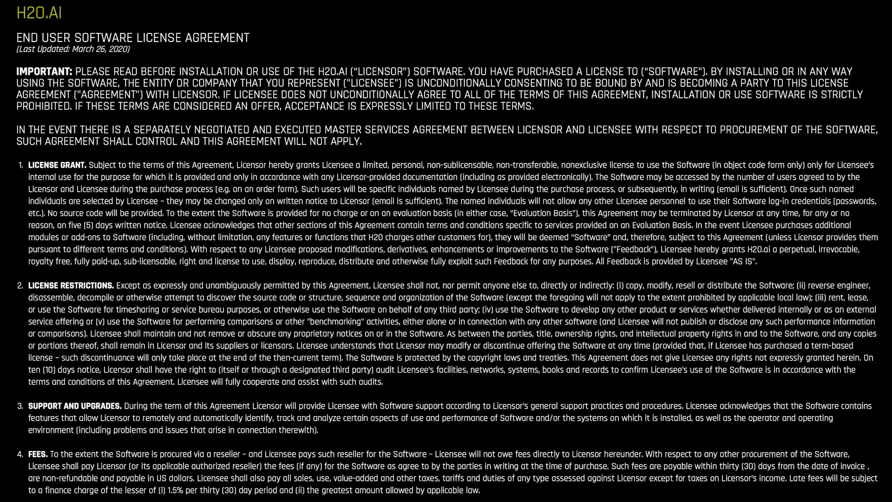
scroll(down, 3)
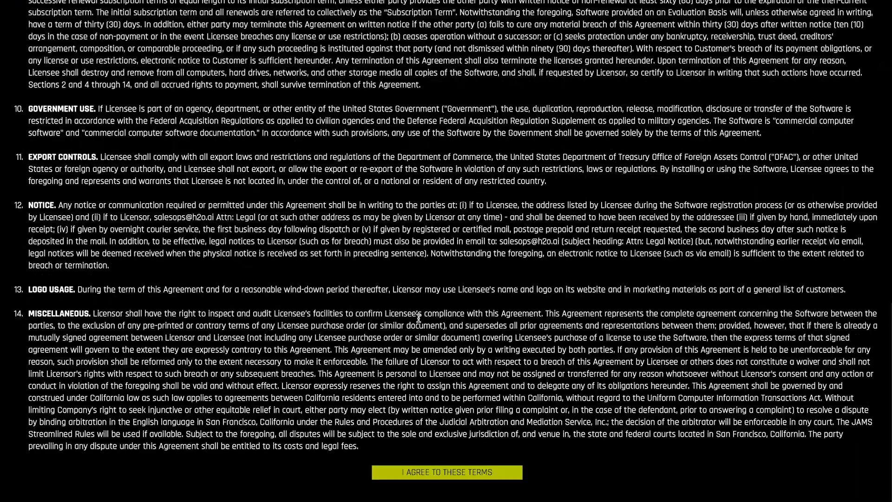
click(447, 472)
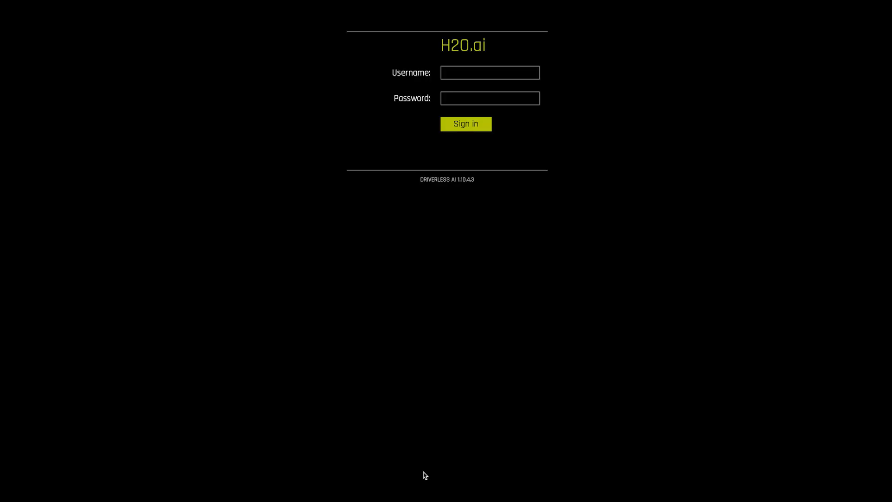
mouse_move(181, 1)
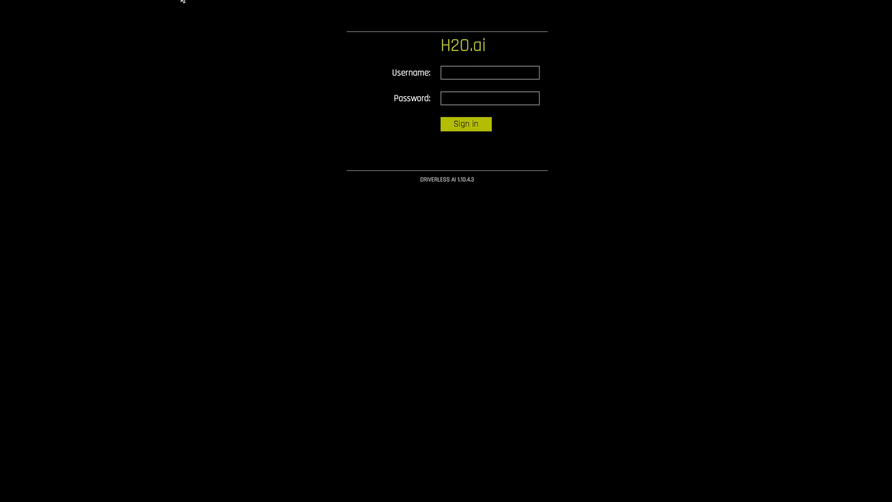
click(466, 124)
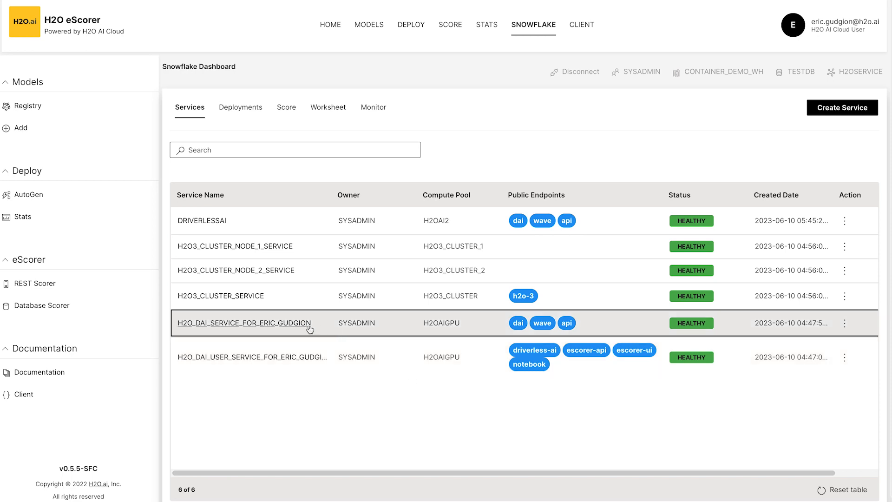
mouse_move(463, 337)
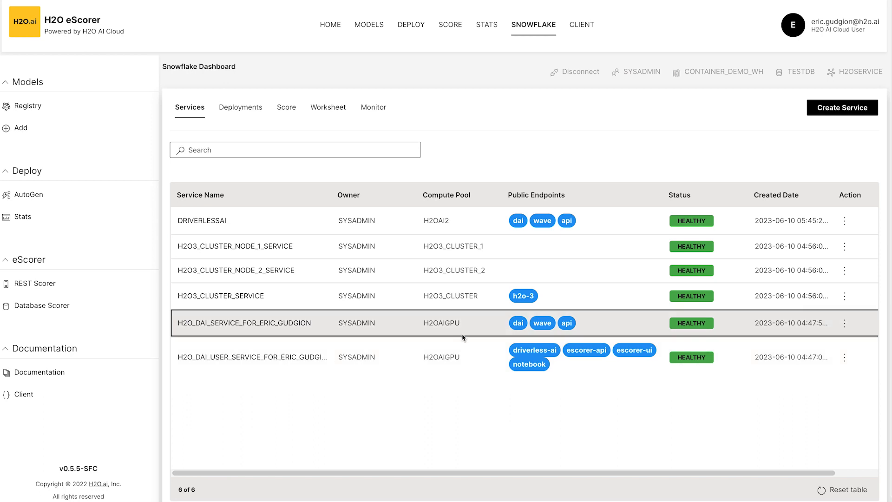
mouse_move(517, 323)
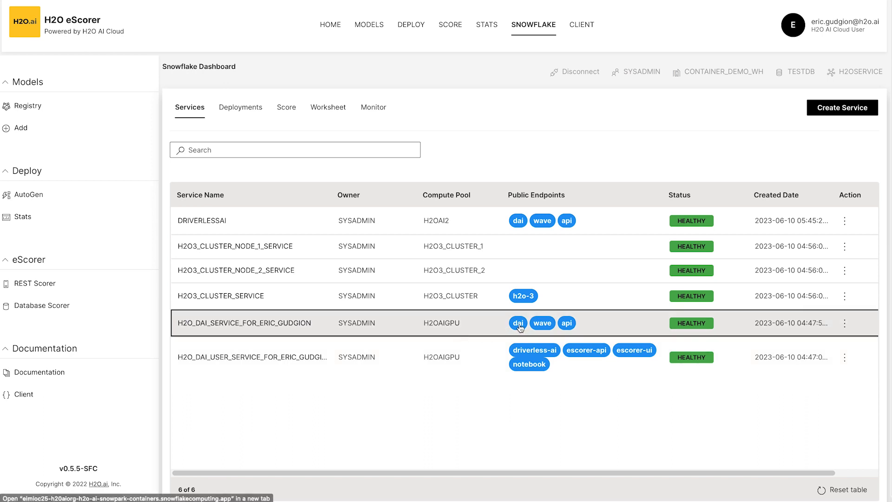
mouse_move(473, 319)
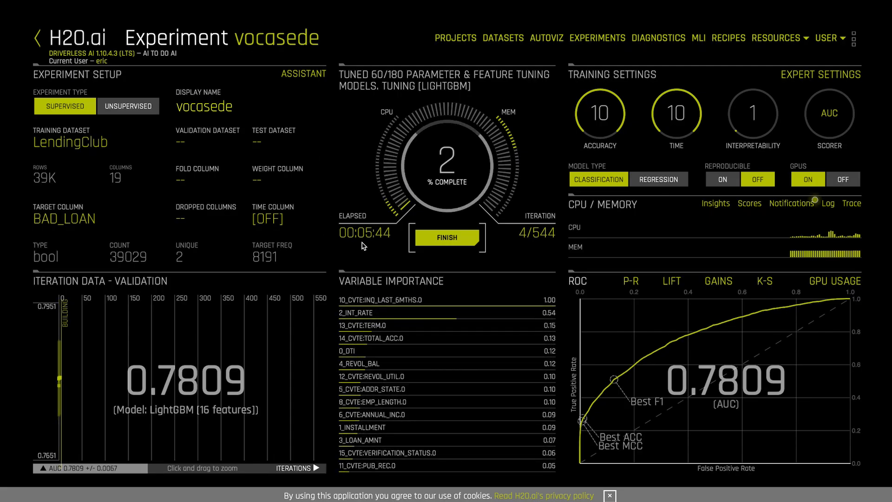
mouse_move(300, 288)
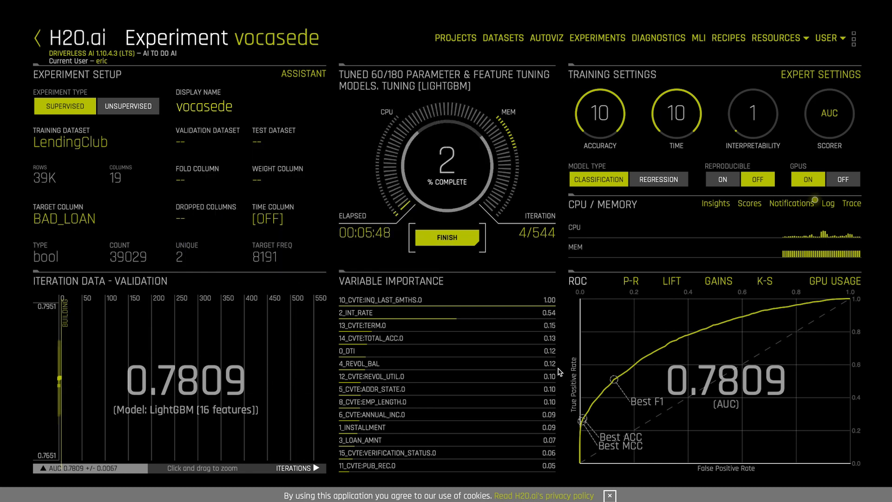
mouse_move(834, 281)
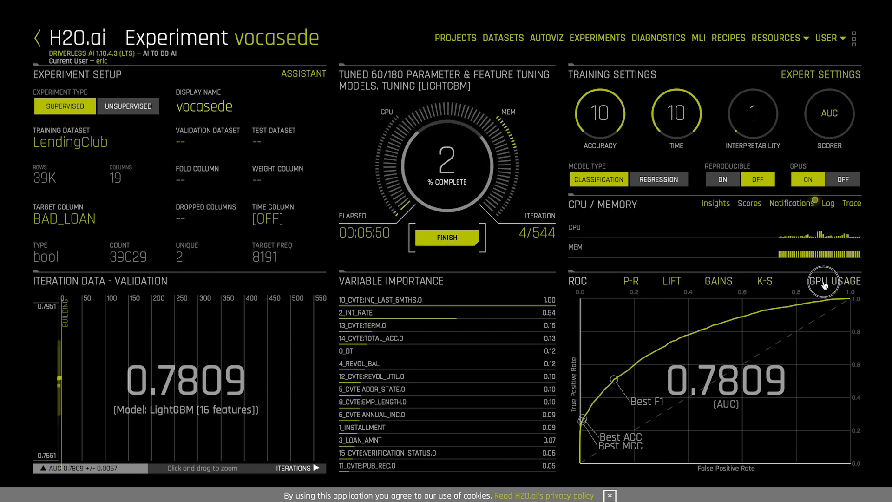
Step: View the vocasede experiment's GPU usage graph, then list all experiments
click(835, 281)
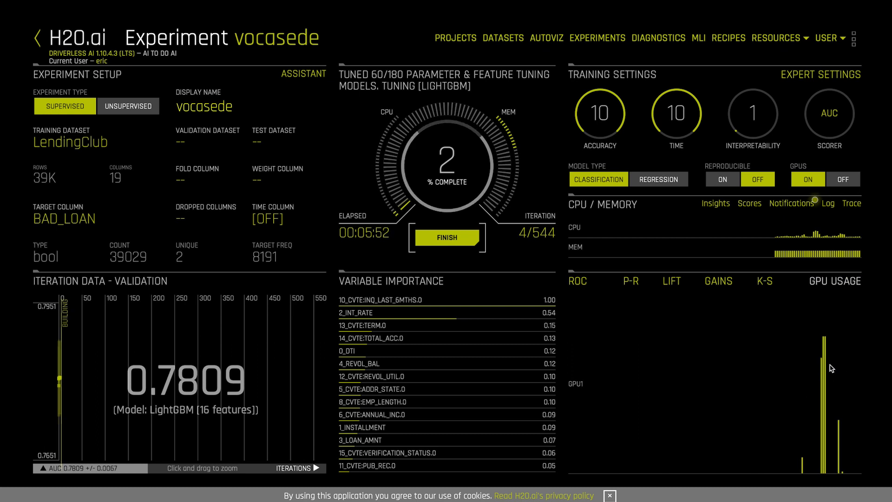
mouse_move(127, 356)
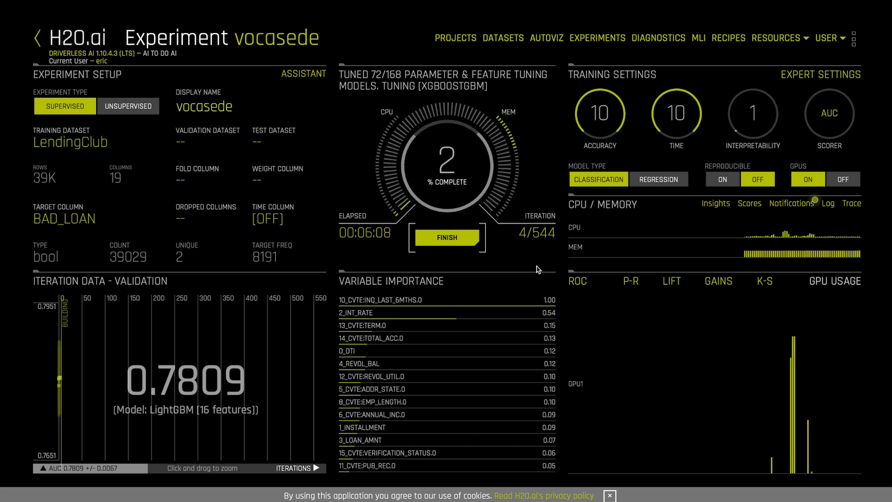
mouse_move(544, 157)
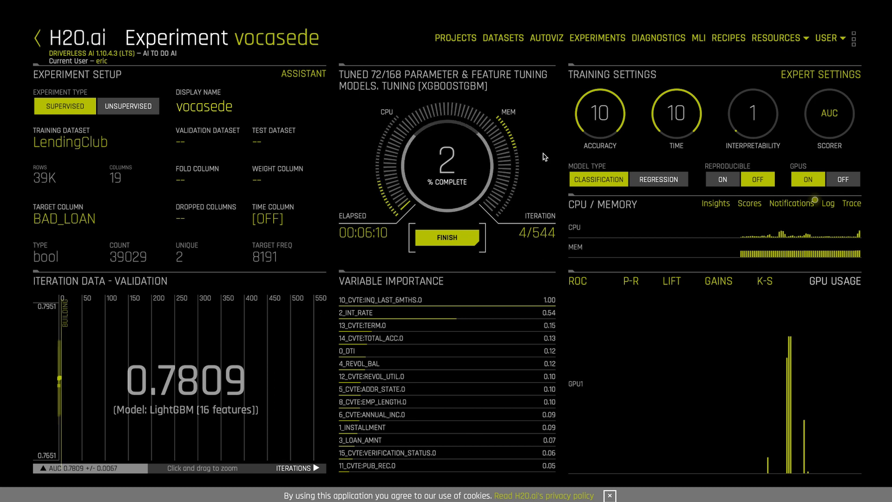
click(597, 37)
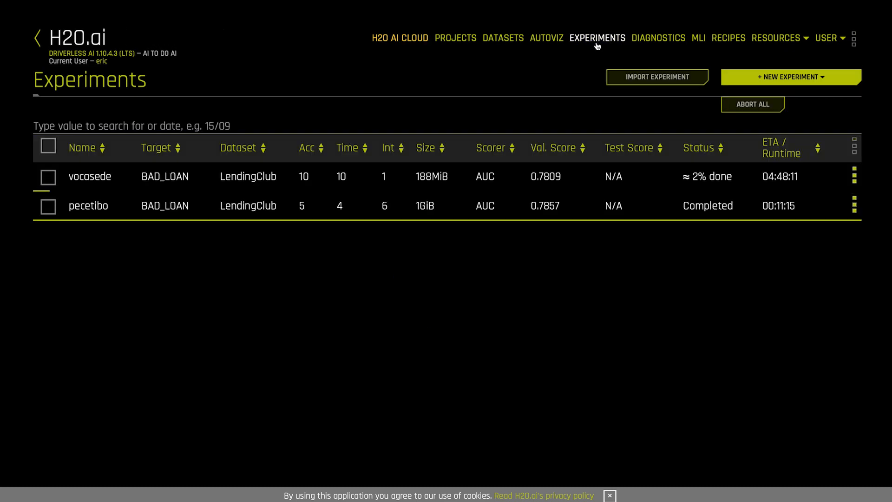
Step: Return to the H2O eScorer Snowflake dashboard showing all six healthy services
click(88, 205)
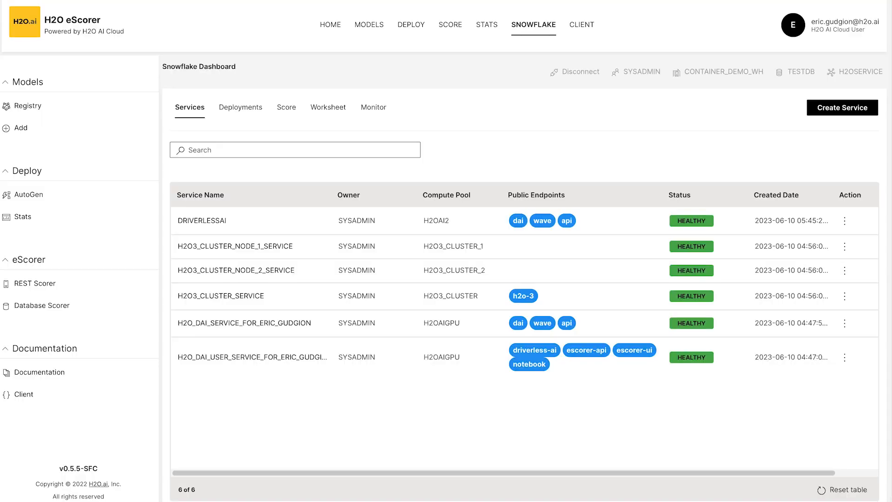
Step: Switch the Snowflake dashboard to its Deployments section
click(240, 106)
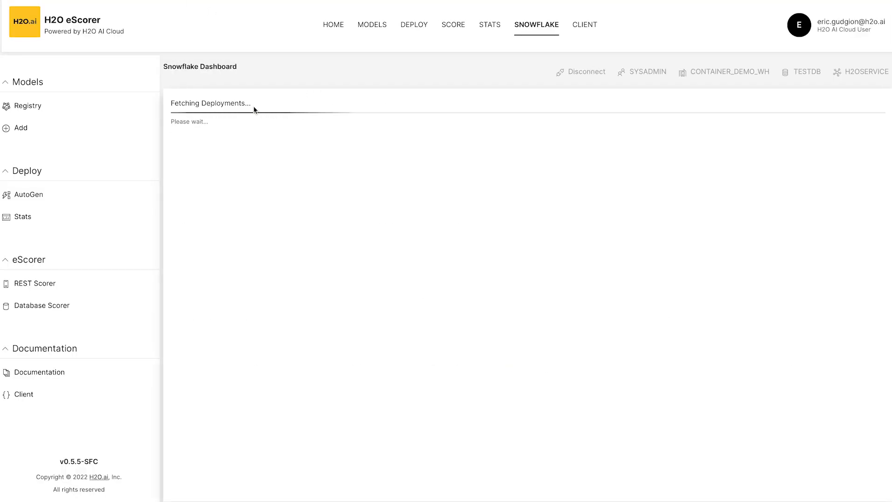
mouse_move(287, 136)
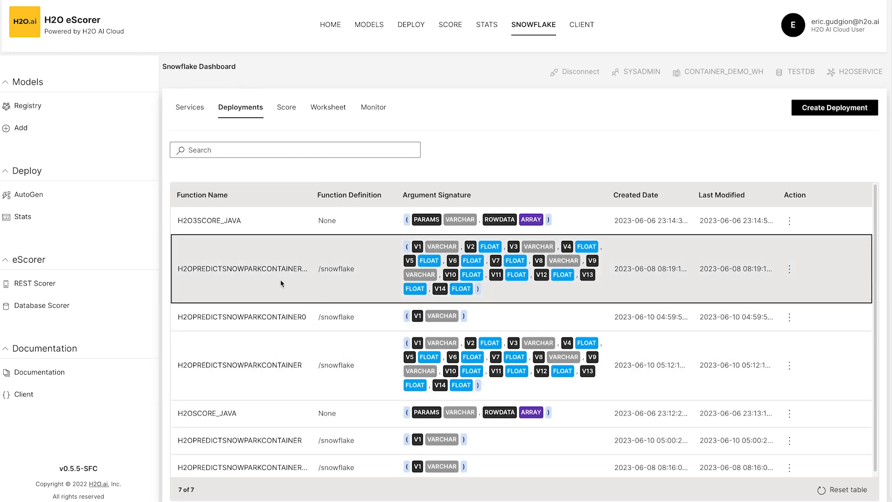
mouse_move(132, 42)
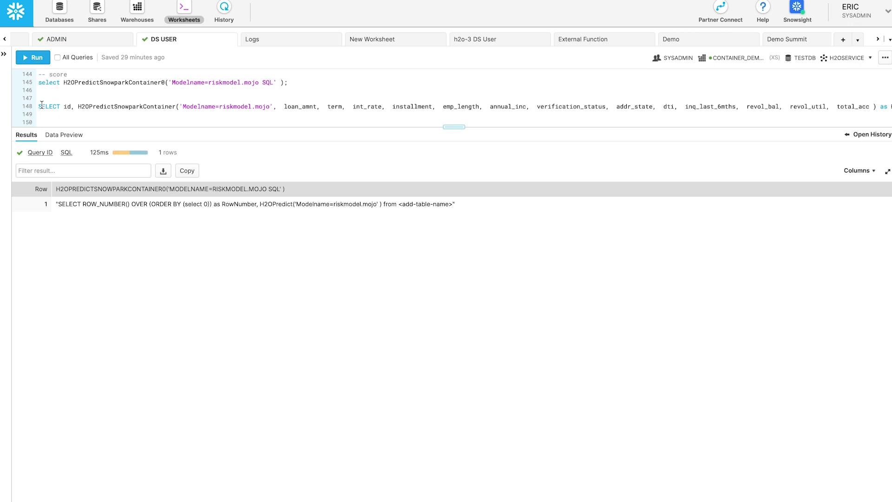
mouse_move(172, 107)
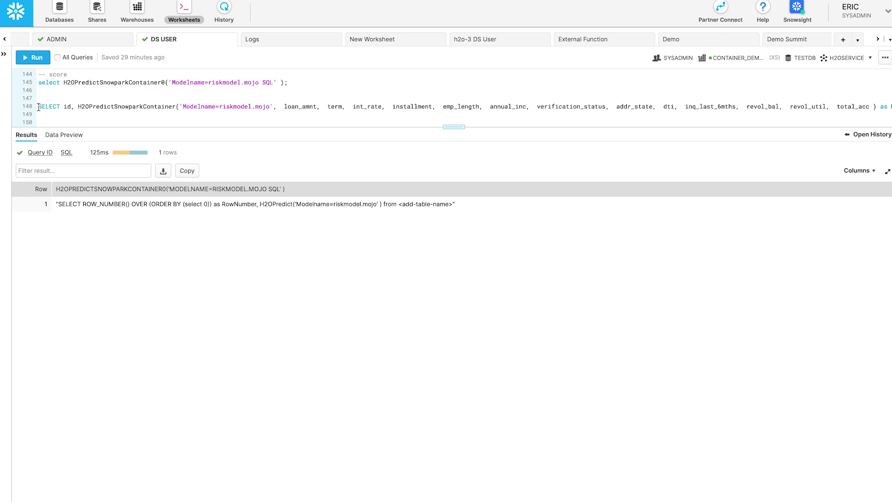
Step: Run the H2OPredictSnowparkContainer query scoring 39,029 loan rows with riskmodel.mojo
click(33, 57)
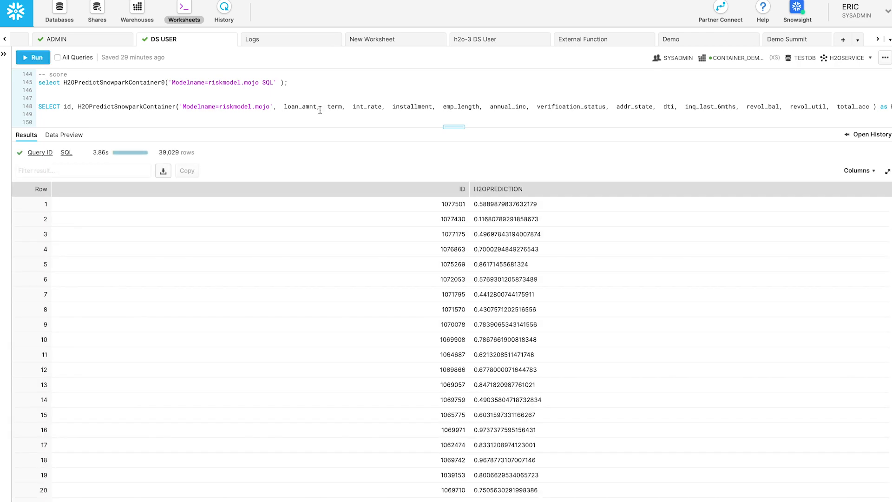
mouse_move(281, 160)
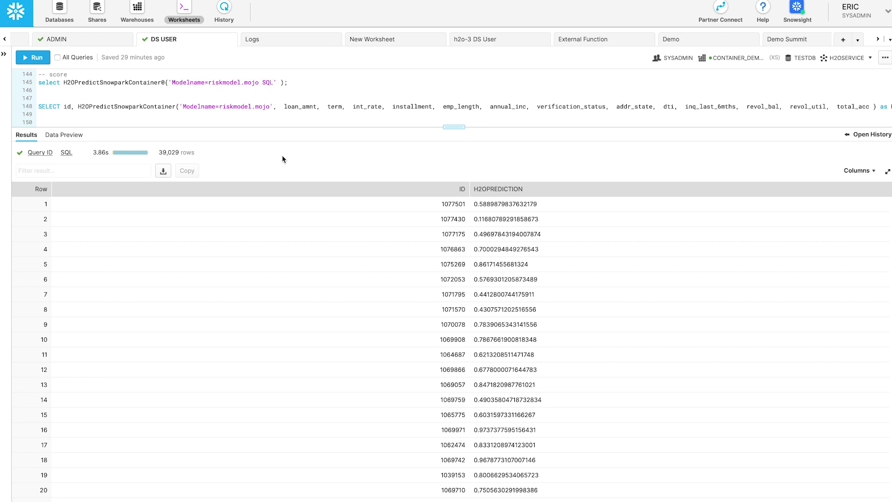
mouse_move(393, 125)
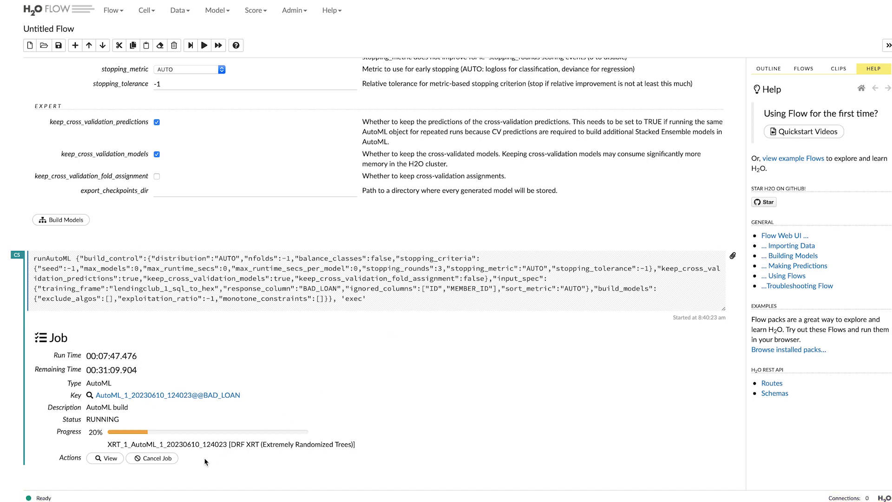
Step: Pick a cluster administration entry from H2O Flow's Admin menu
click(294, 10)
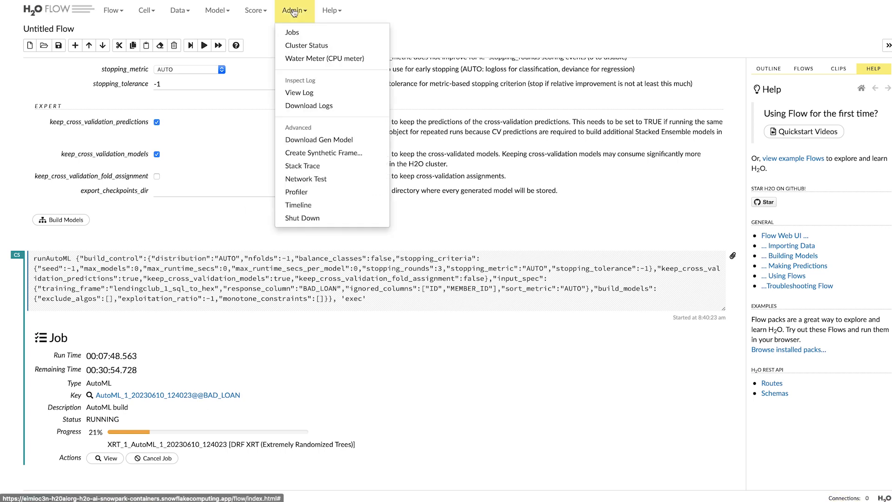
click(306, 45)
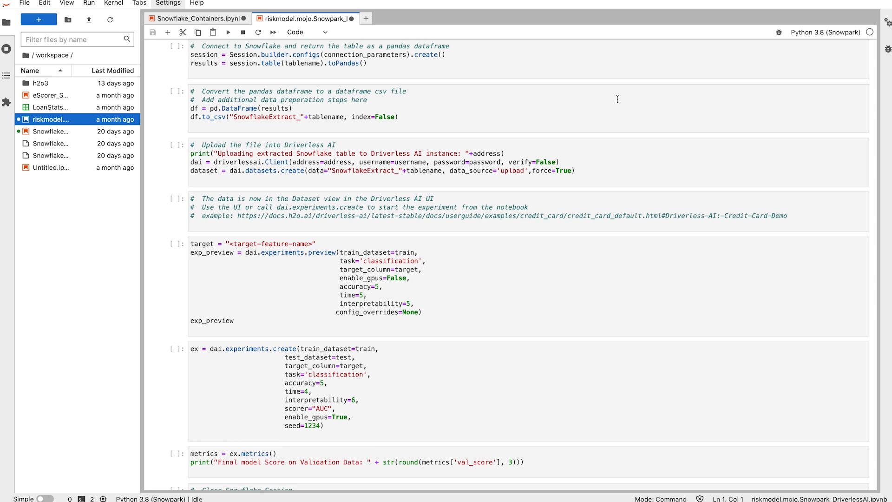
mouse_move(608, 98)
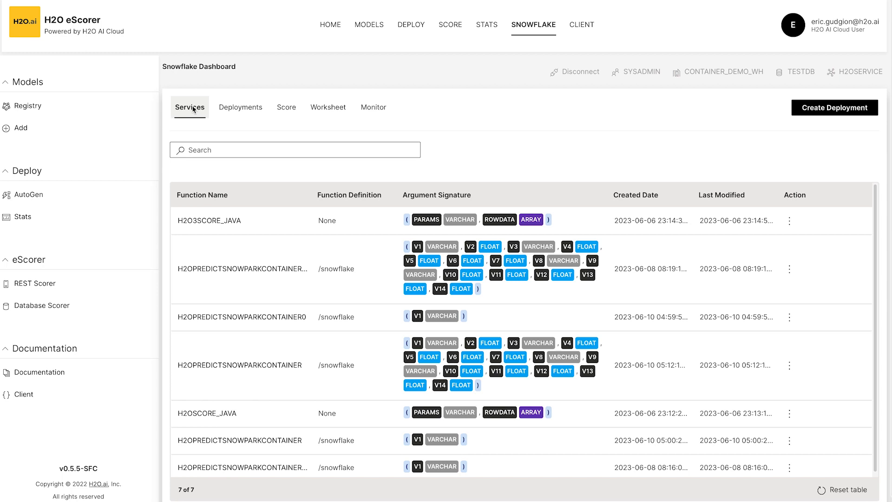
Step: Open the escorer-ui endpoint, review Stats, and choose riskmodel.mojo as the AutoGen model
click(189, 107)
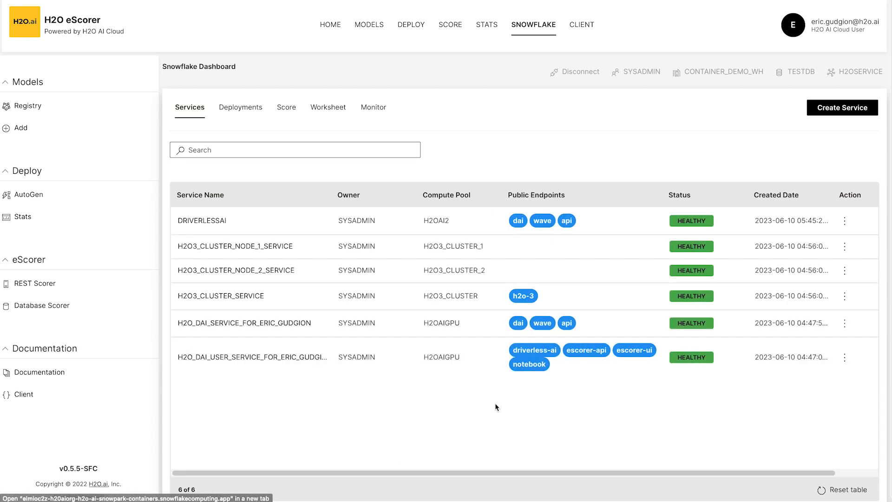
mouse_move(533, 368)
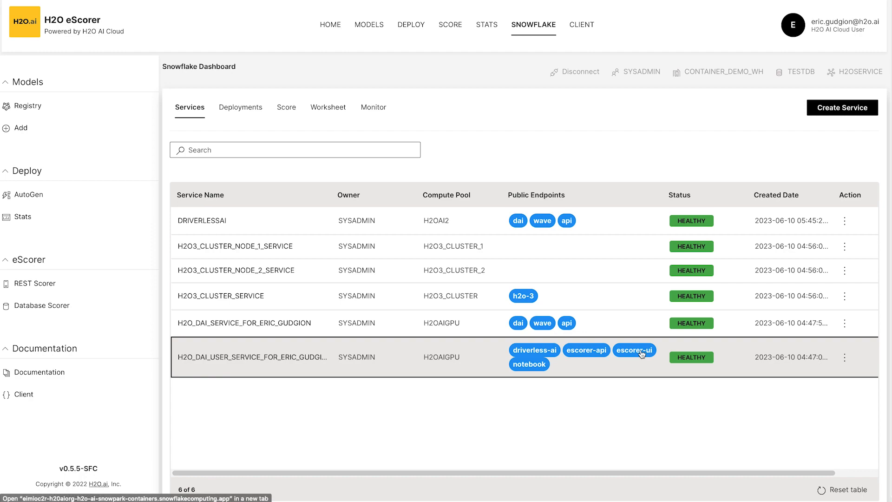
click(634, 350)
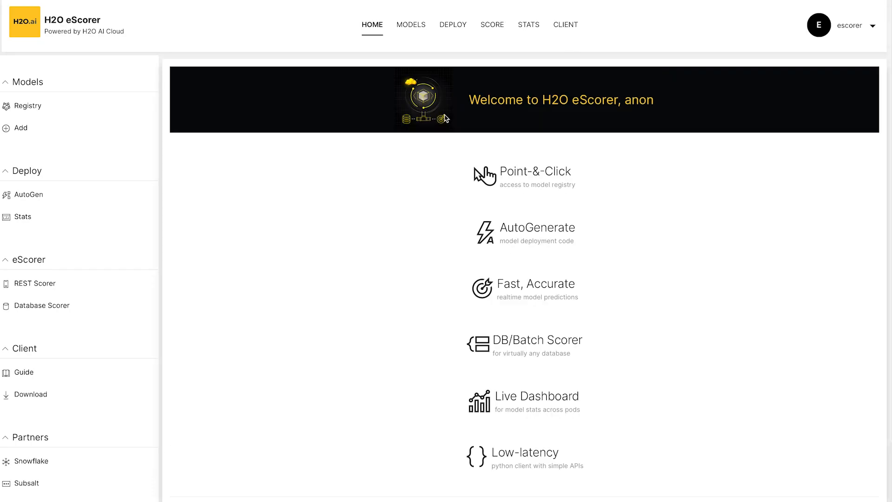
mouse_move(190, 245)
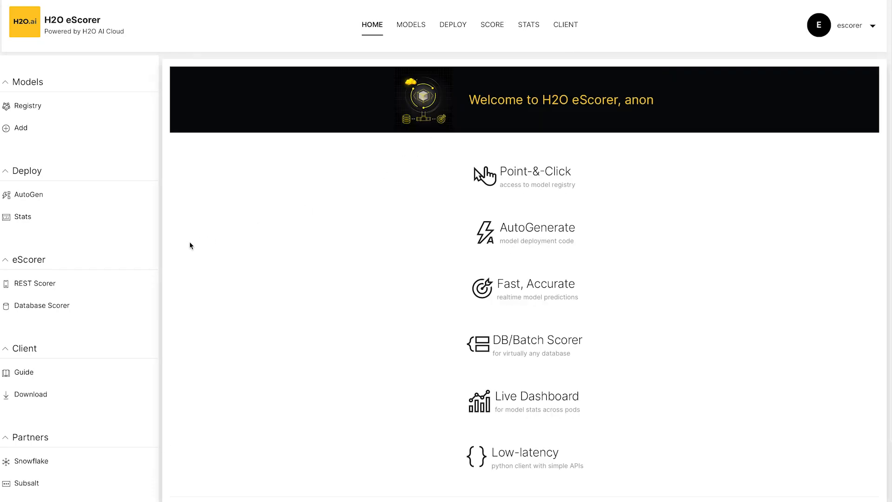
mouse_move(23, 217)
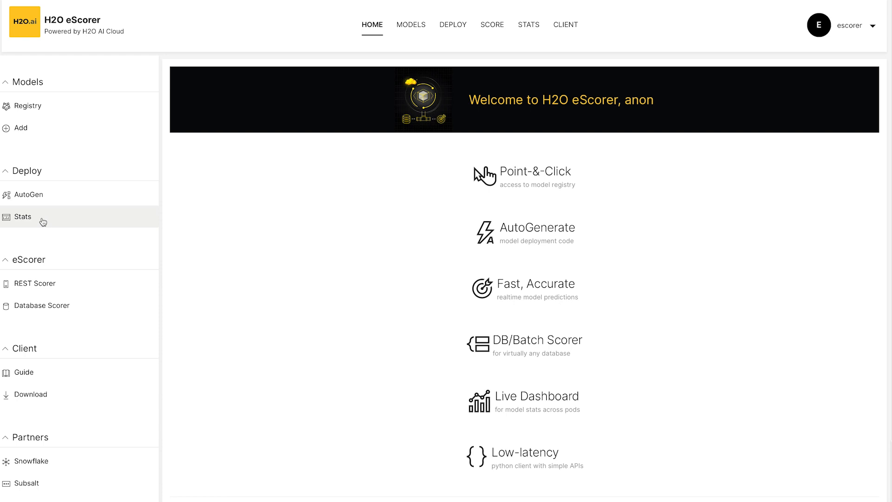
click(23, 216)
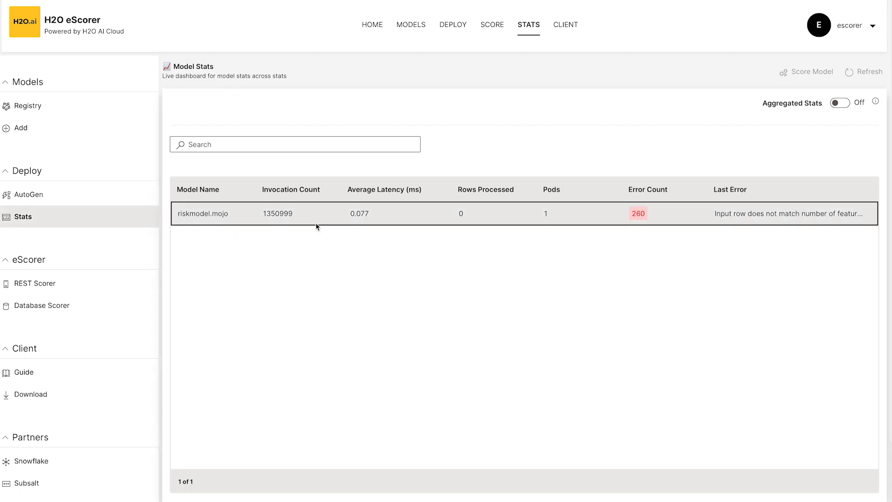
mouse_move(77, 198)
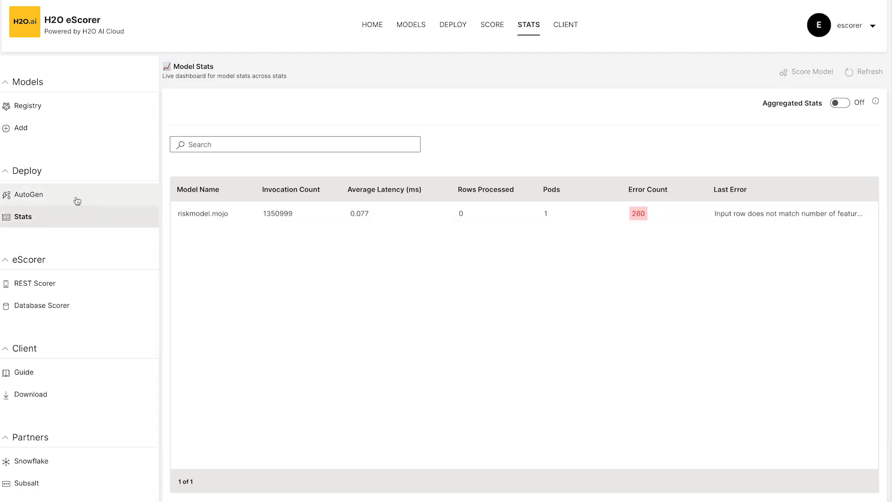
click(27, 195)
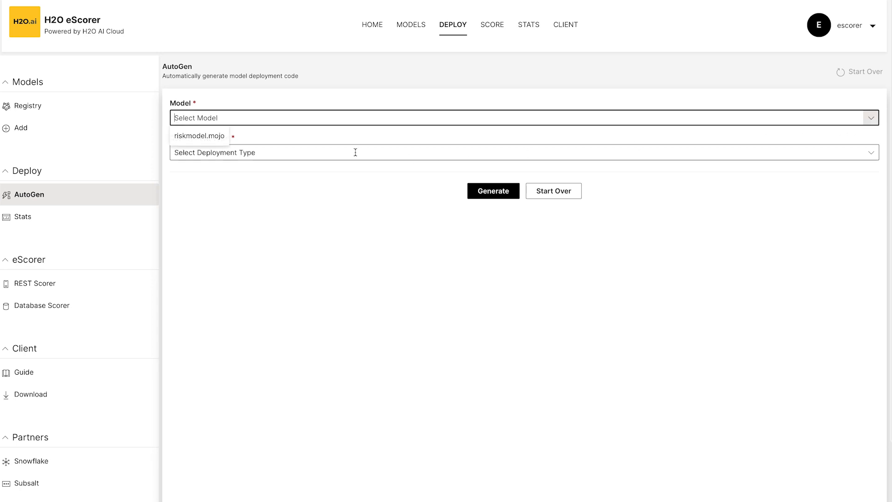
click(199, 136)
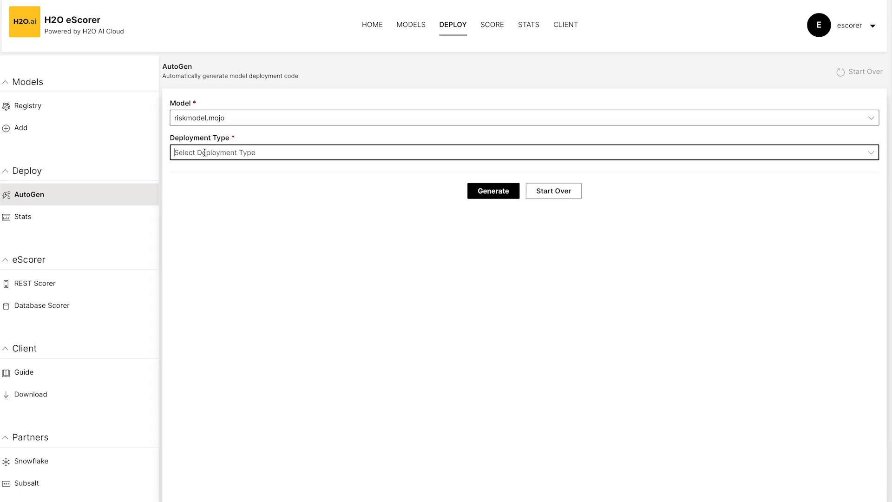